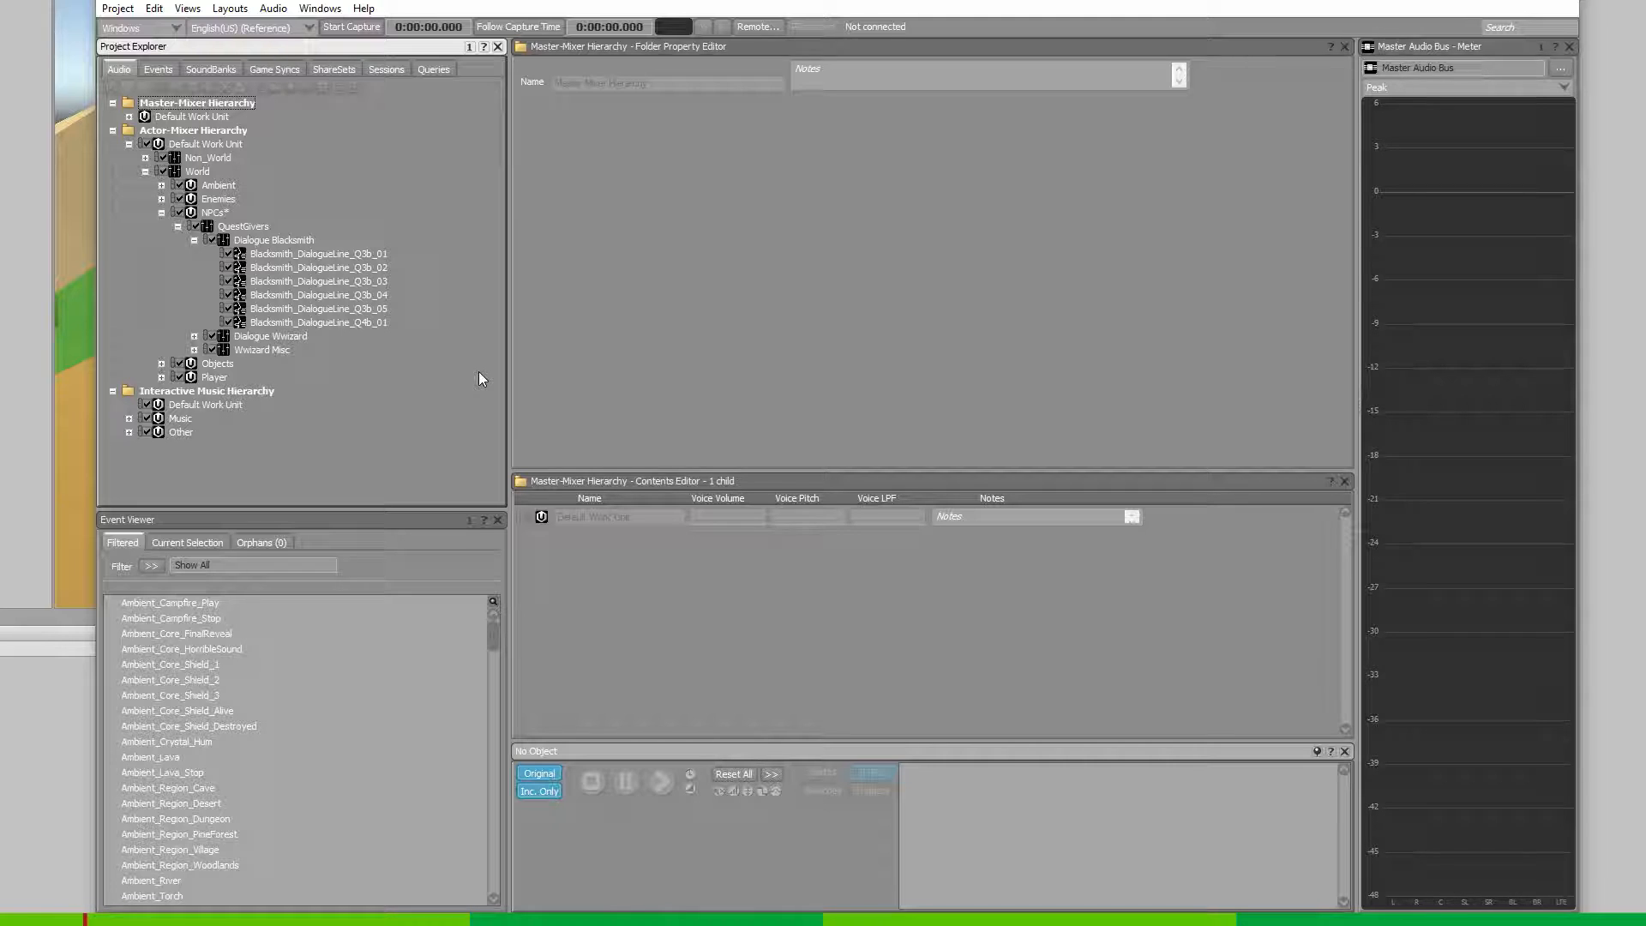
pyautogui.moveTo(348, 332)
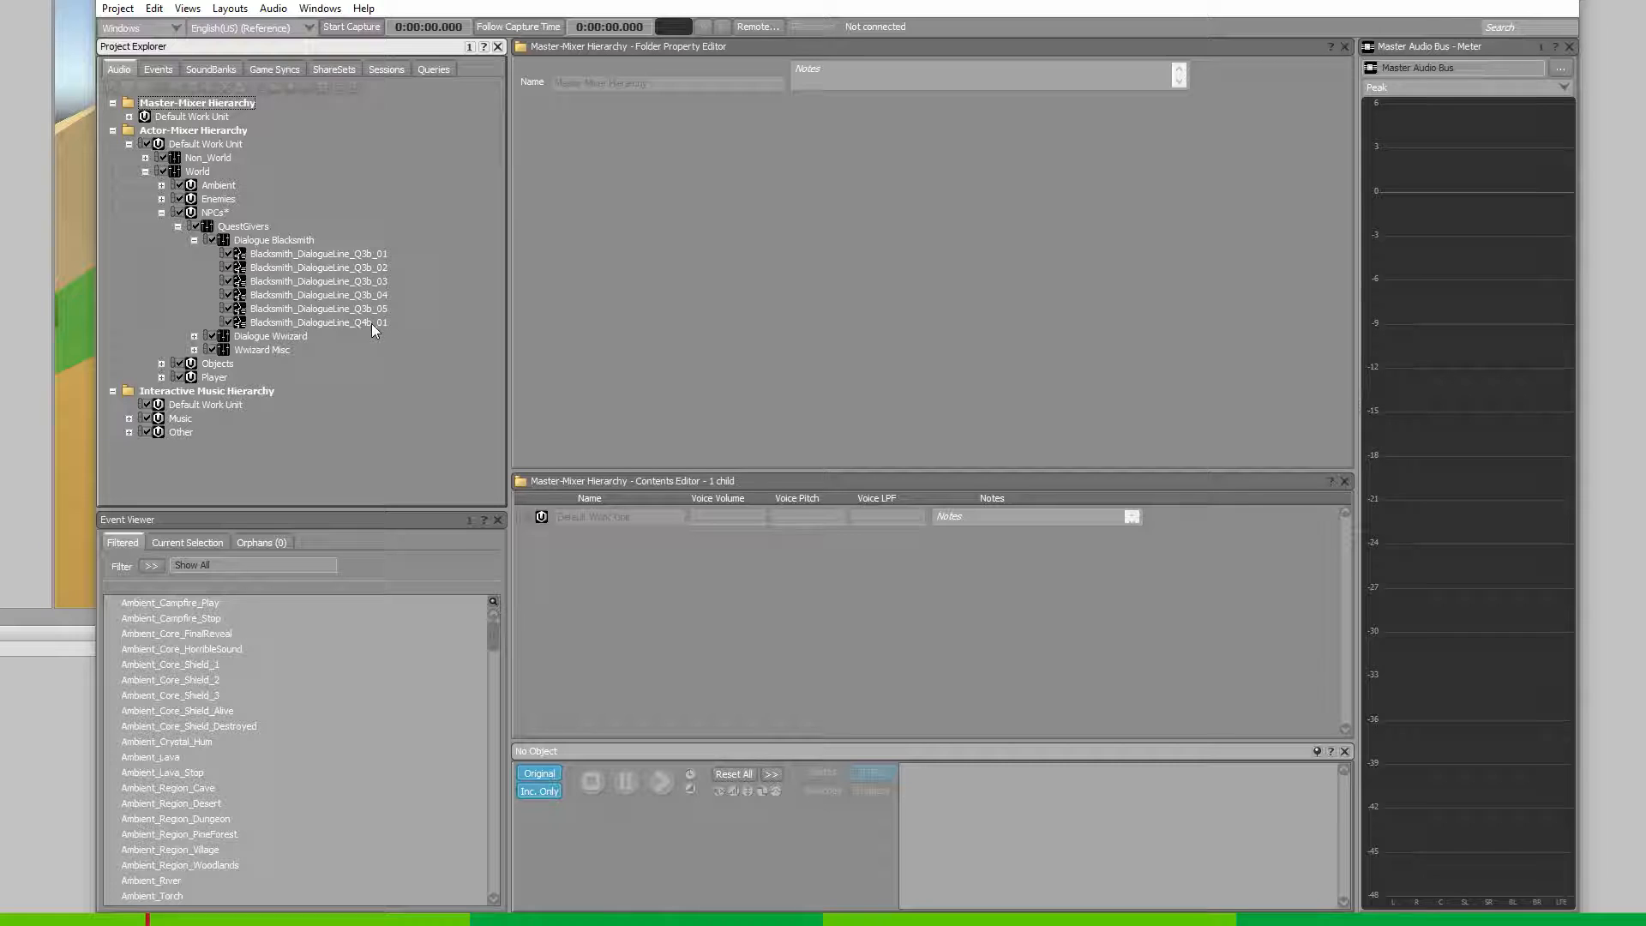
# Step: Select Blacksmith_DialogueLine_Q4b_01 and enable Stream, with Non-cachable on and 100 ms prefetch
pyautogui.click(318, 322)
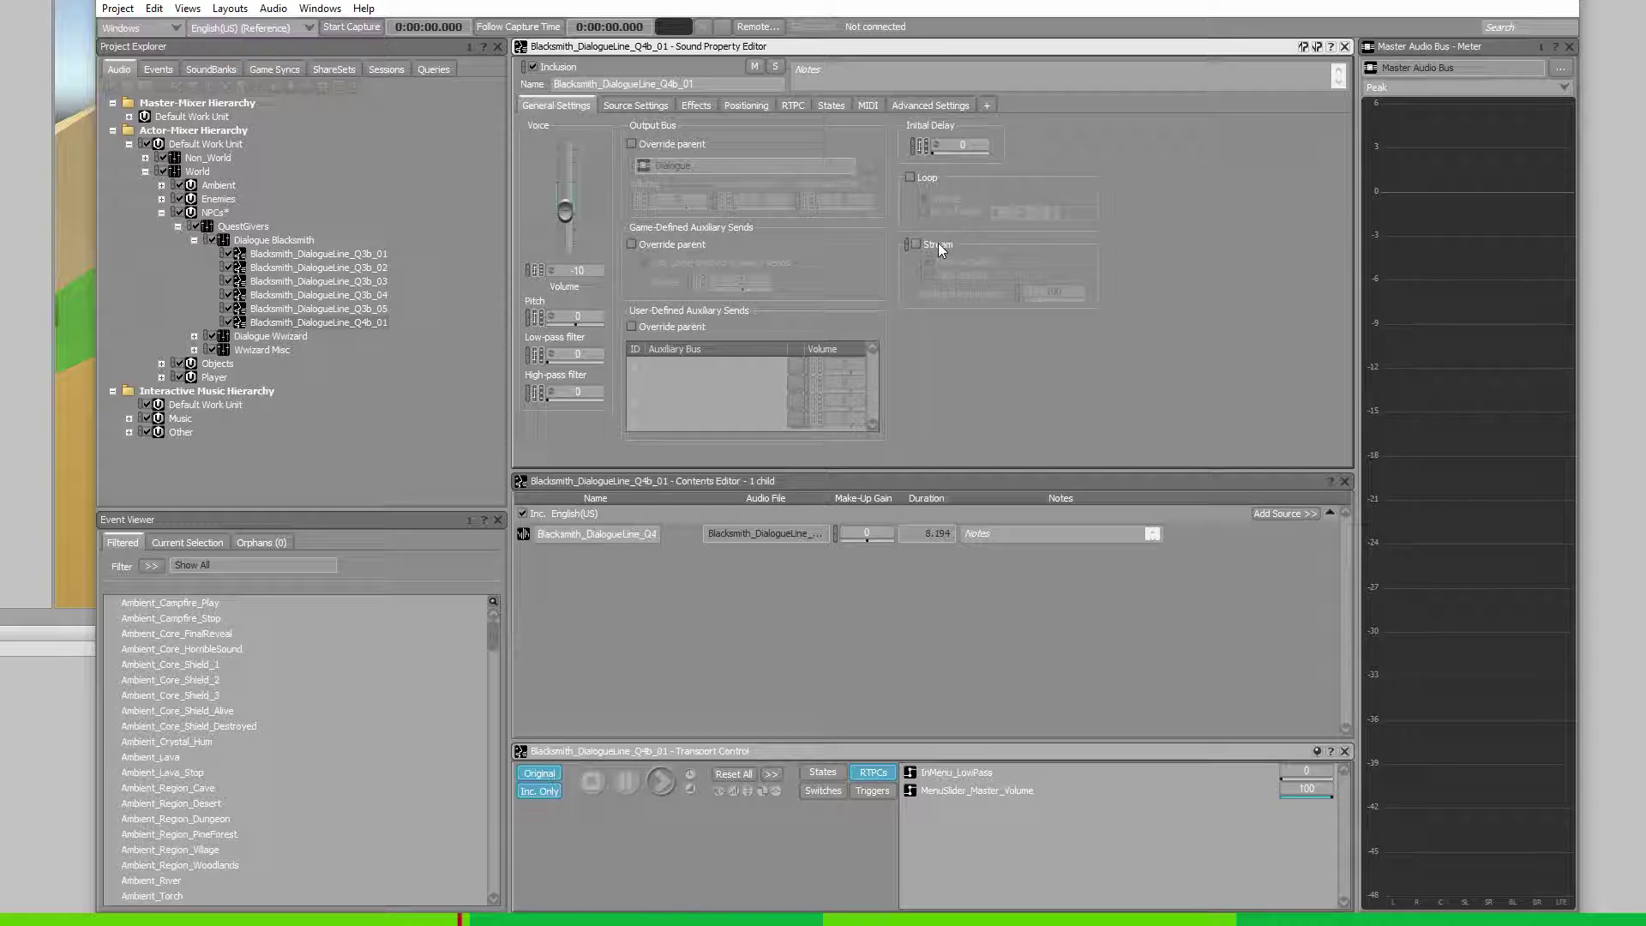
pyautogui.click(916, 244)
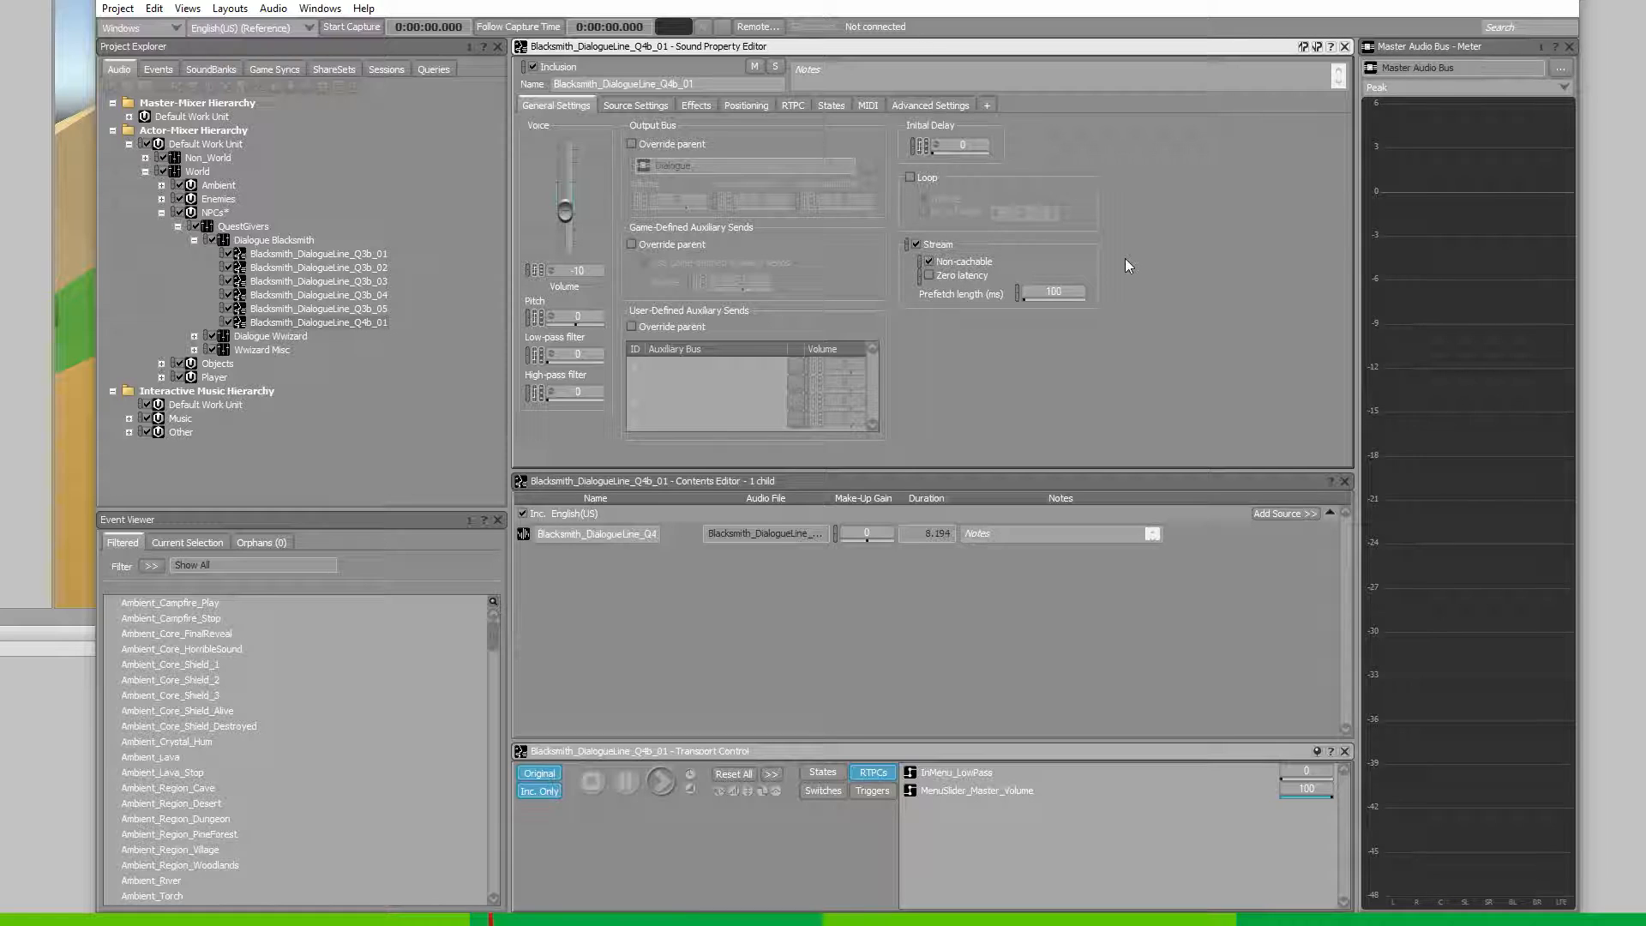